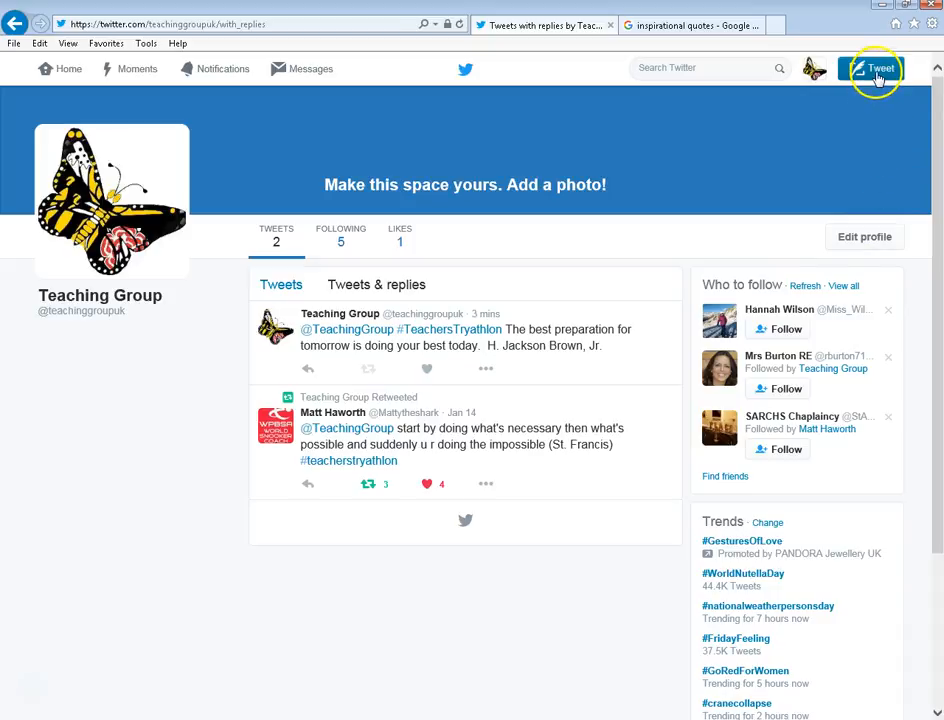
Start a new tweet from the Tweet button on the Teaching Group profile
left_click(872, 68)
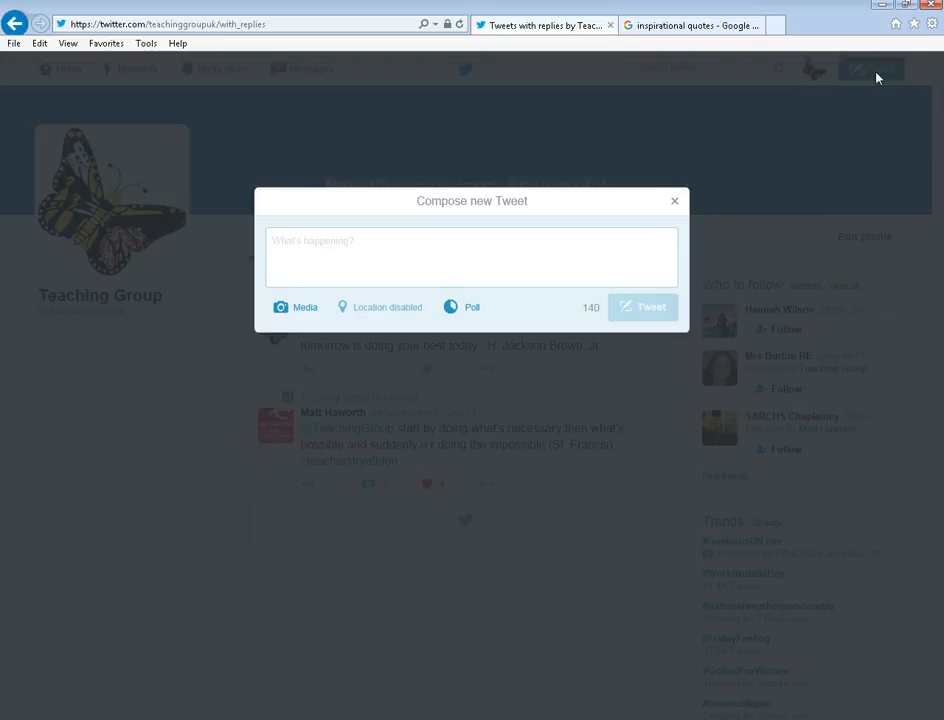
type("@Teachi")
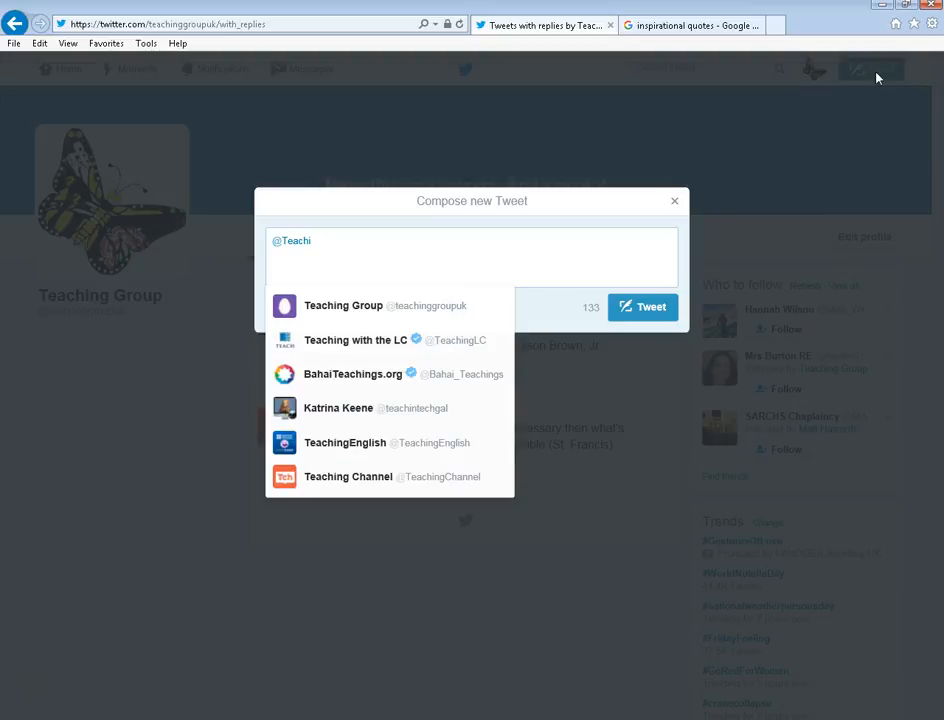
type("ngGroup")
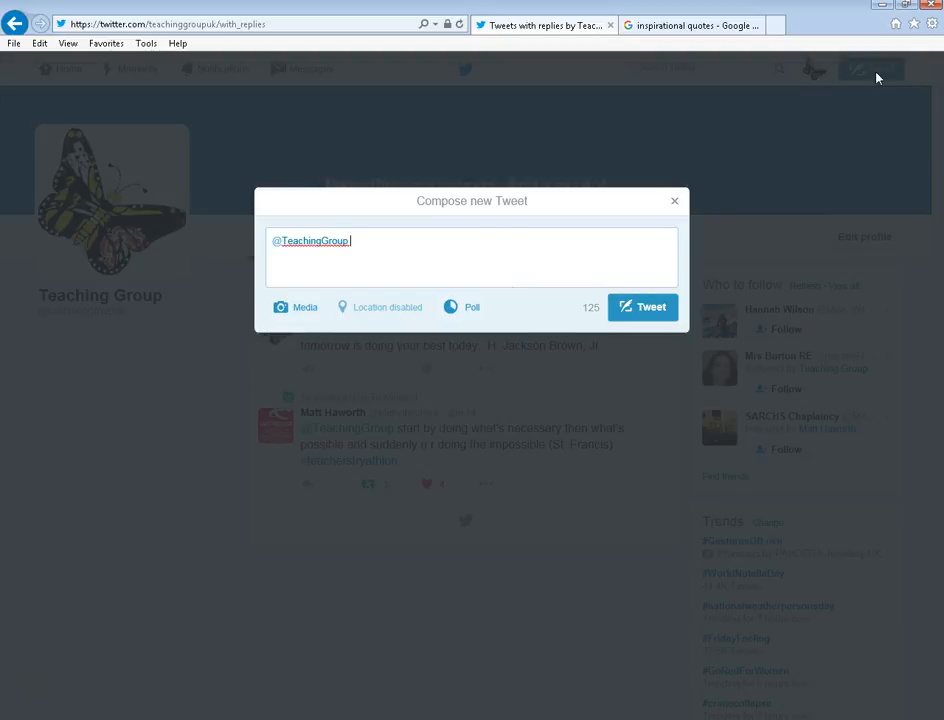
type("#Teachers")
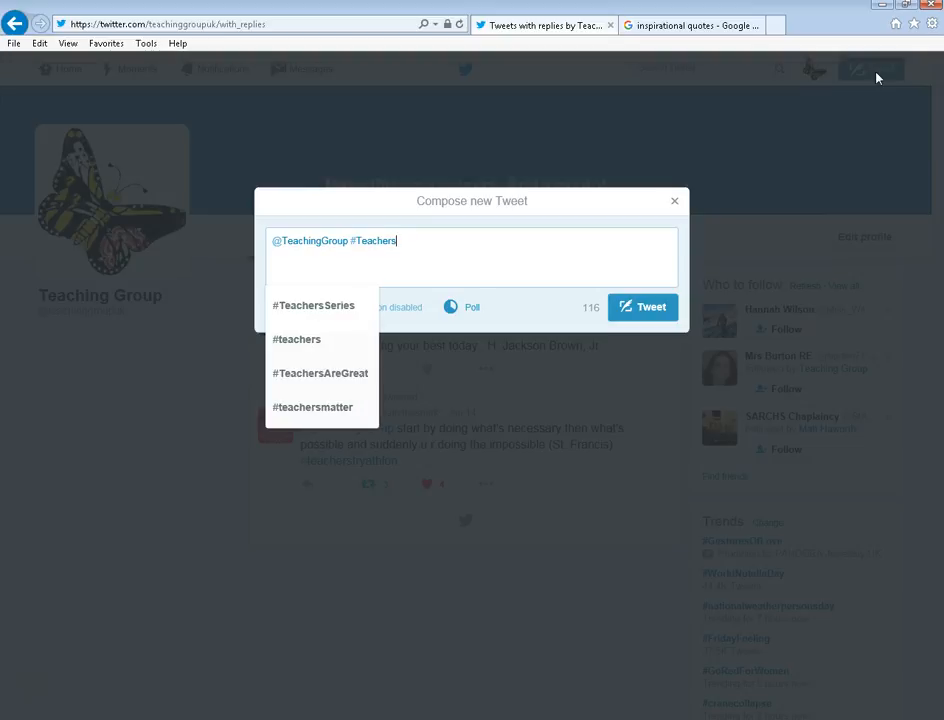
type("Trya")
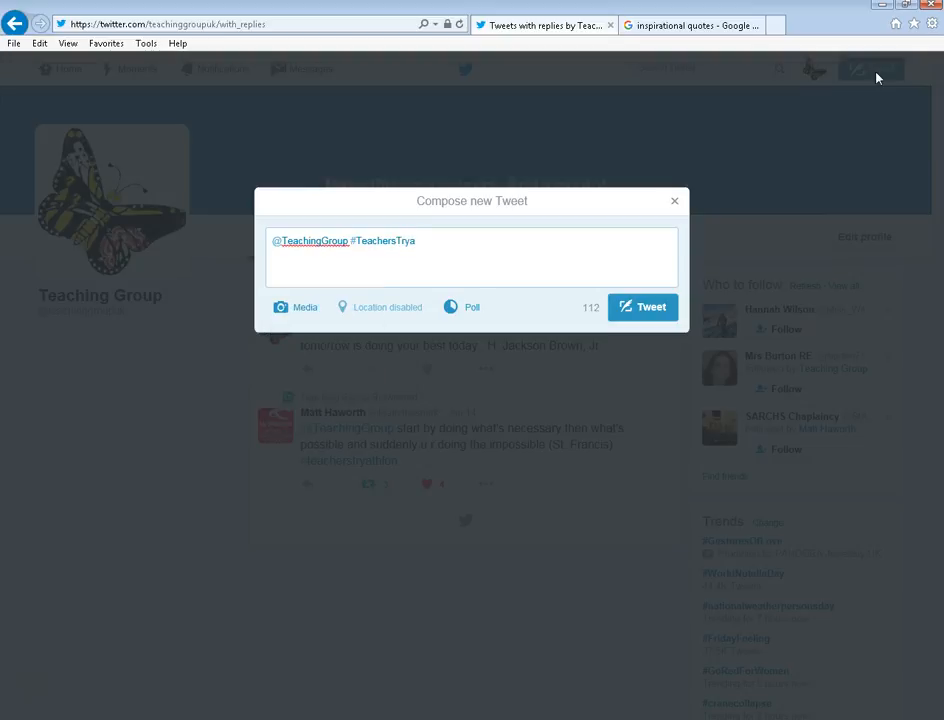
type("thlon")
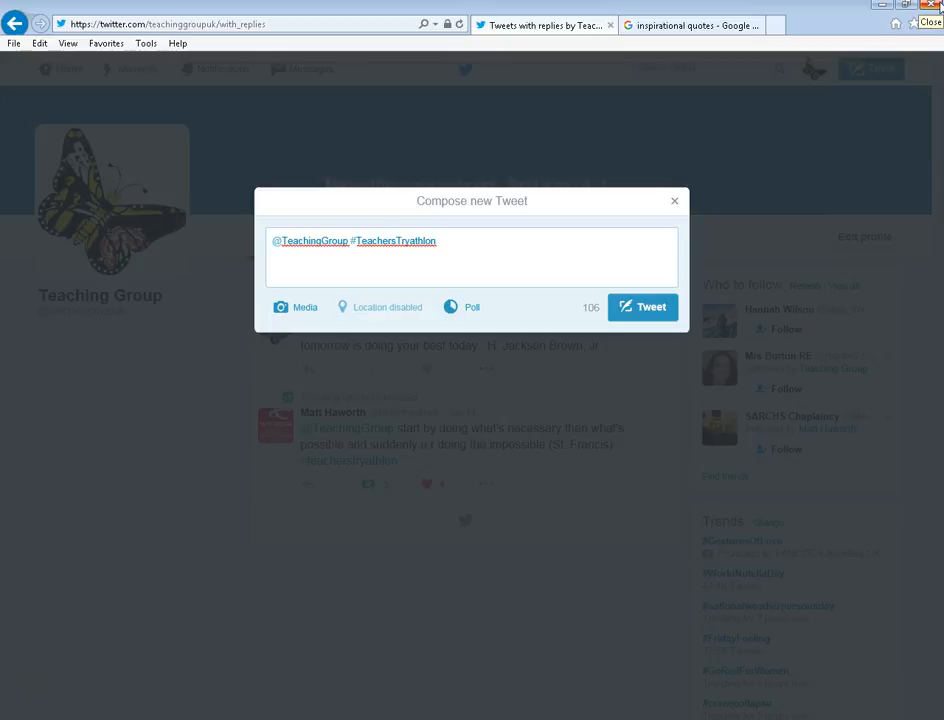
type("A")
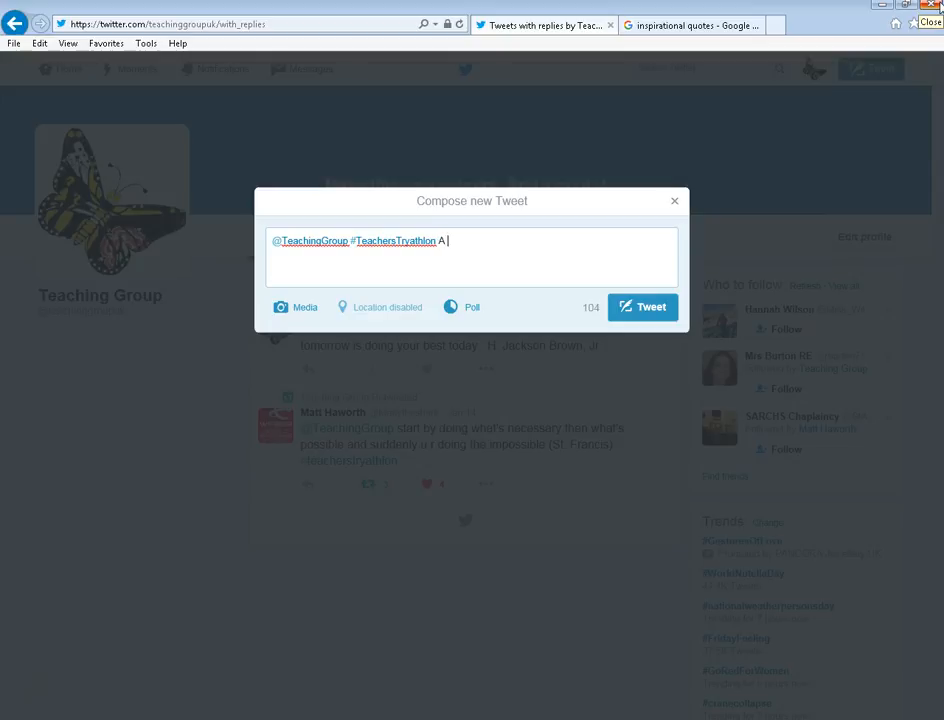
type("great mot")
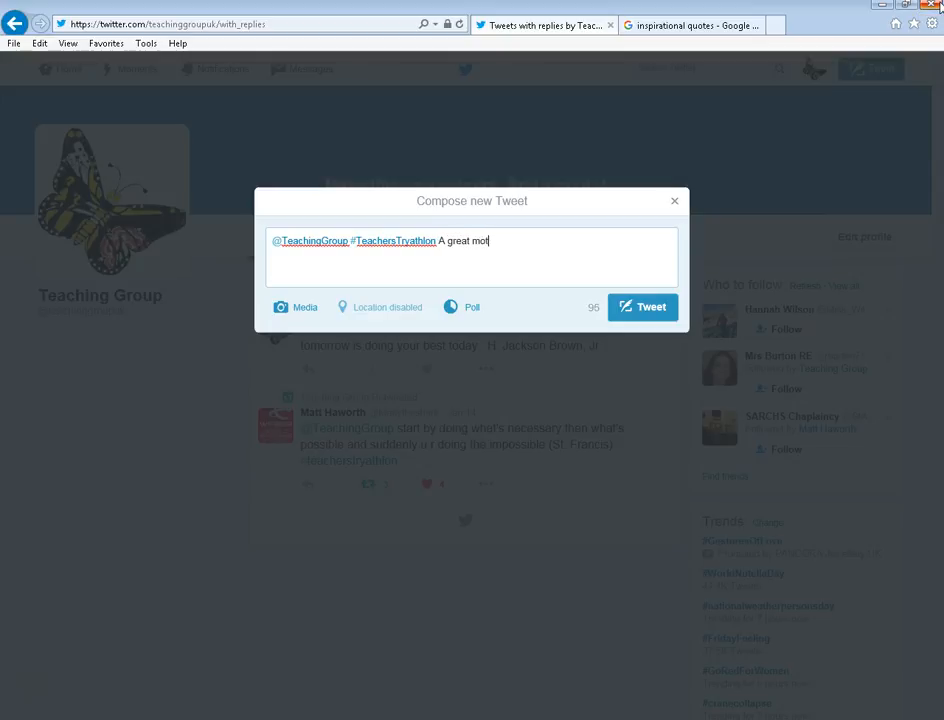
type("ivational")
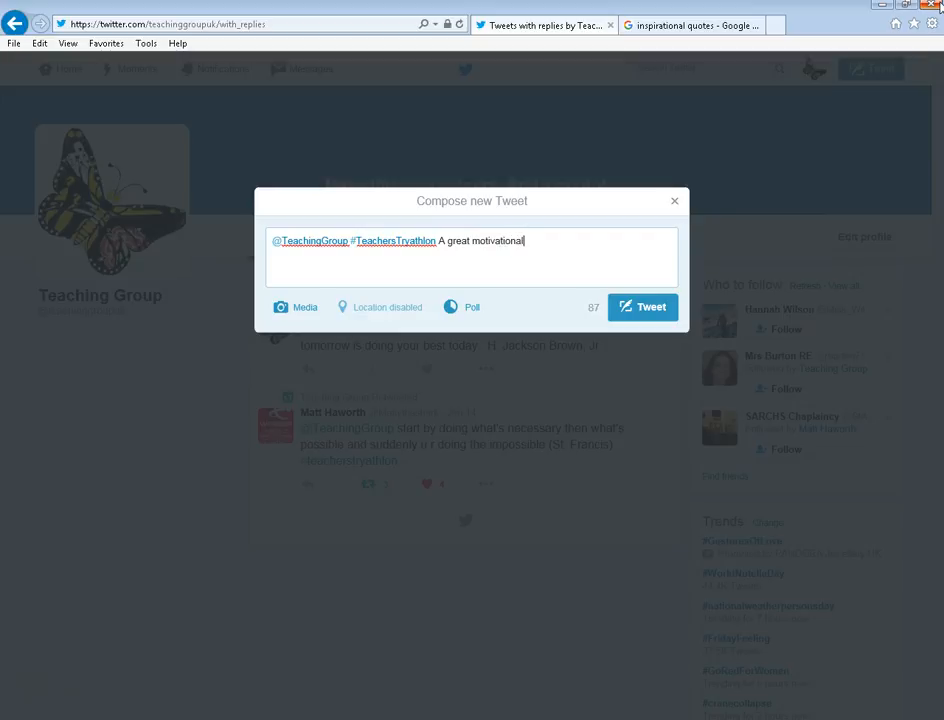
type("quote")
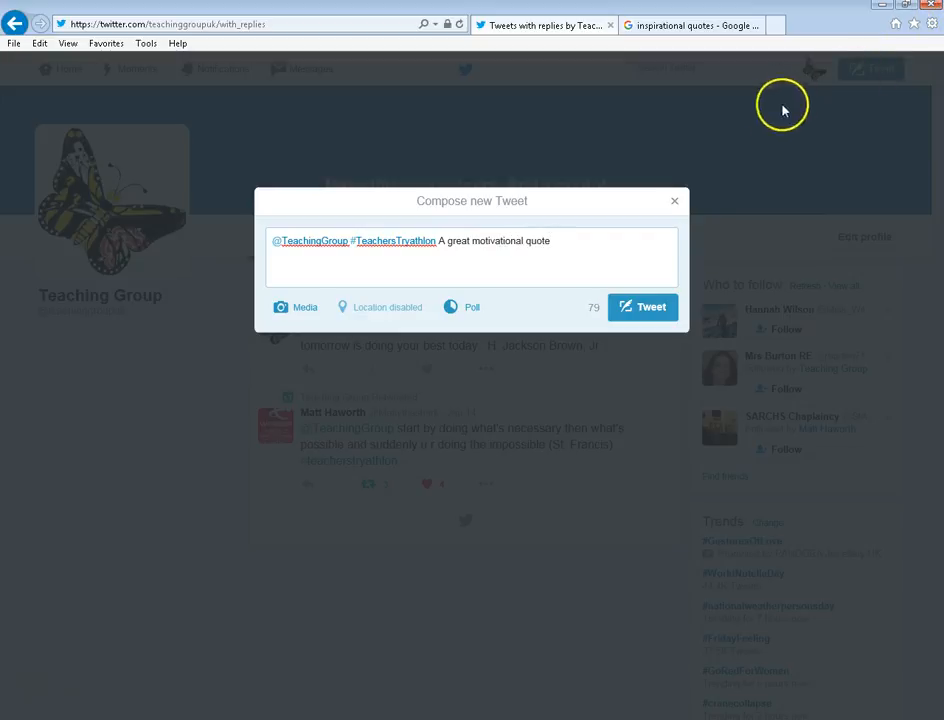
left_click(690, 24)
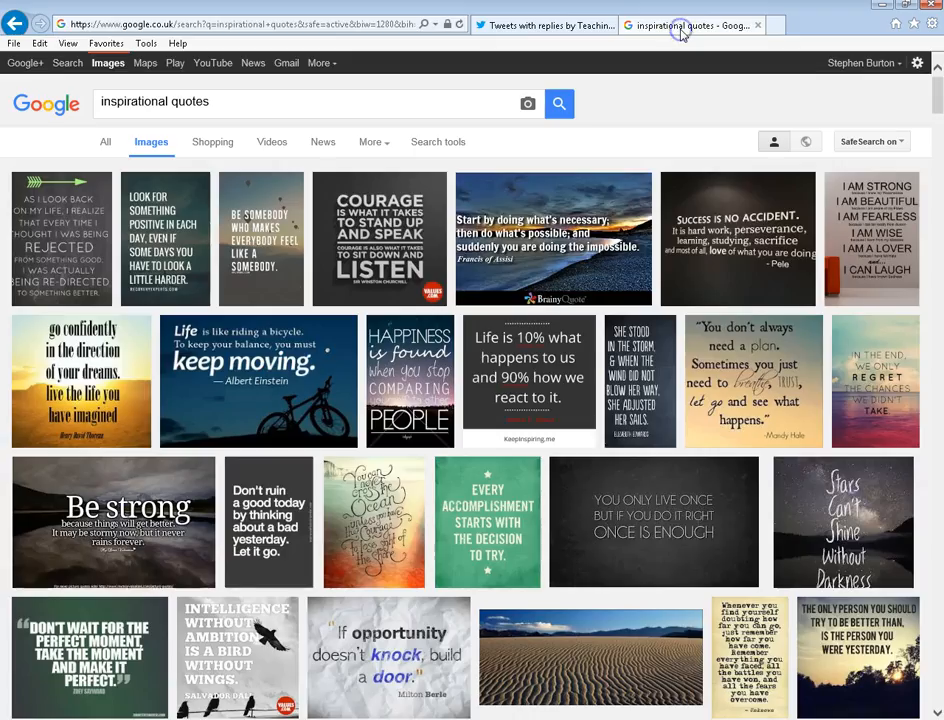
Enlarge the 'Be strong' quote image in the Google Images results
left_click(128, 522)
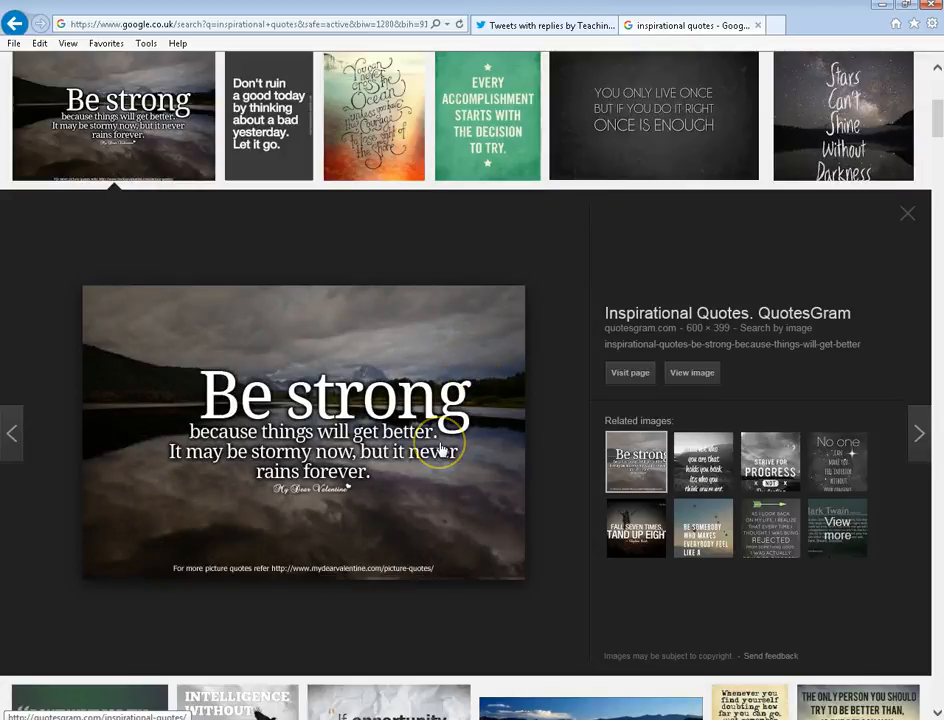
Save the Be strong picture as 'Twitter Quote' in My Documents and return to the tweet draft
right_click(436, 440)
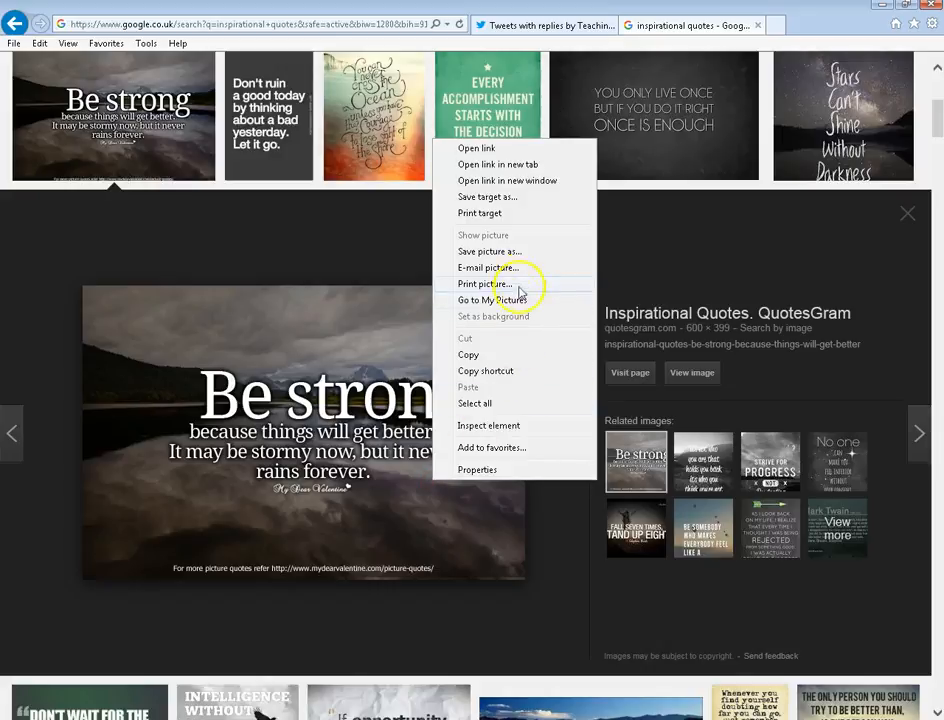
left_click(490, 252)
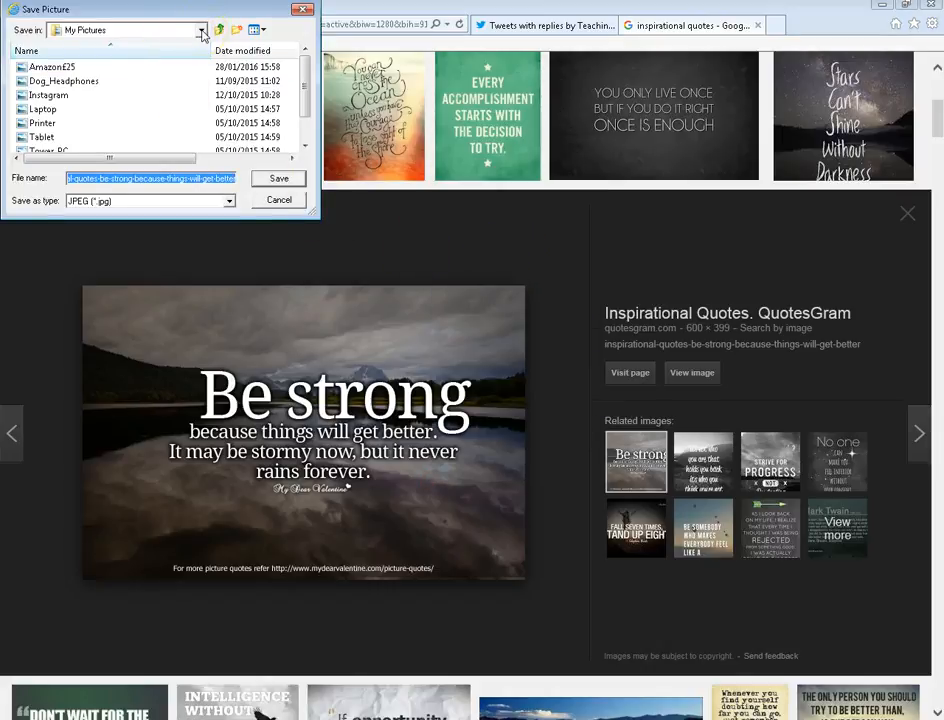
left_click(200, 30)
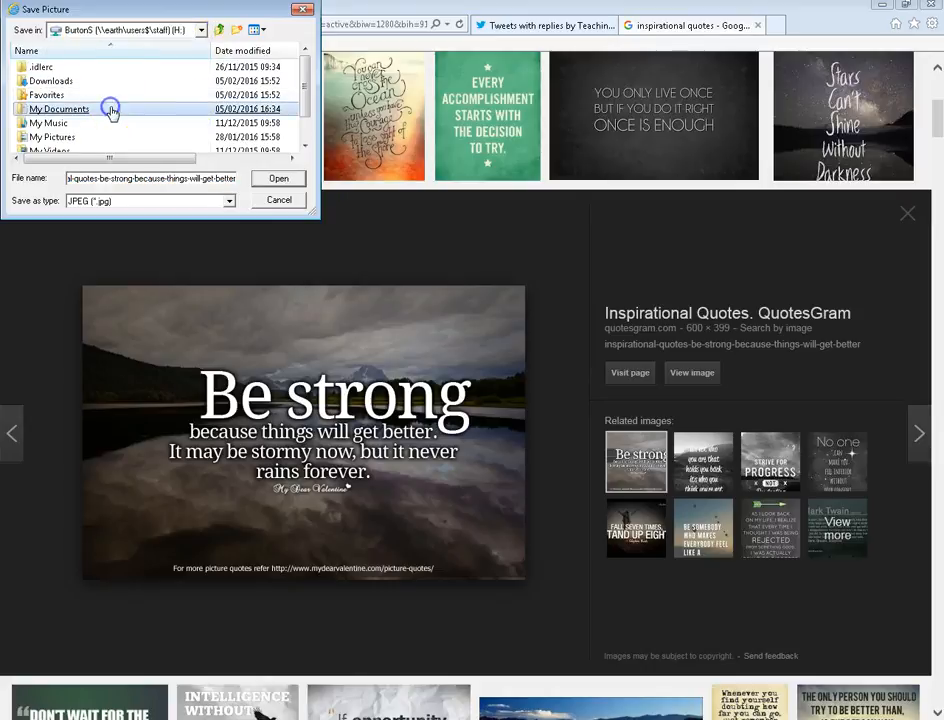
double_click(58, 108)
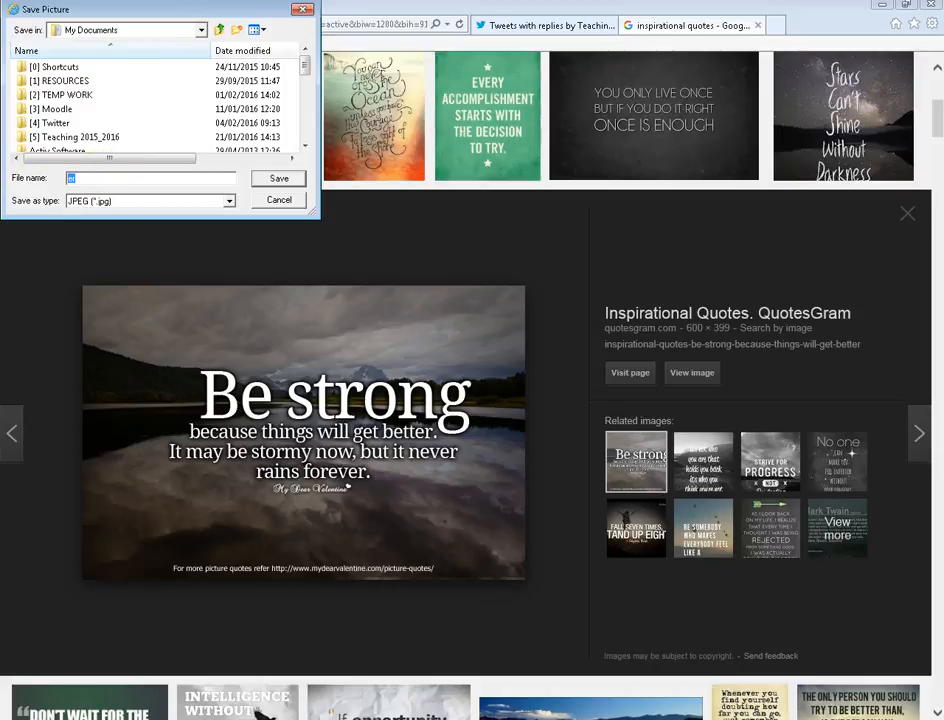
type("Twitter")
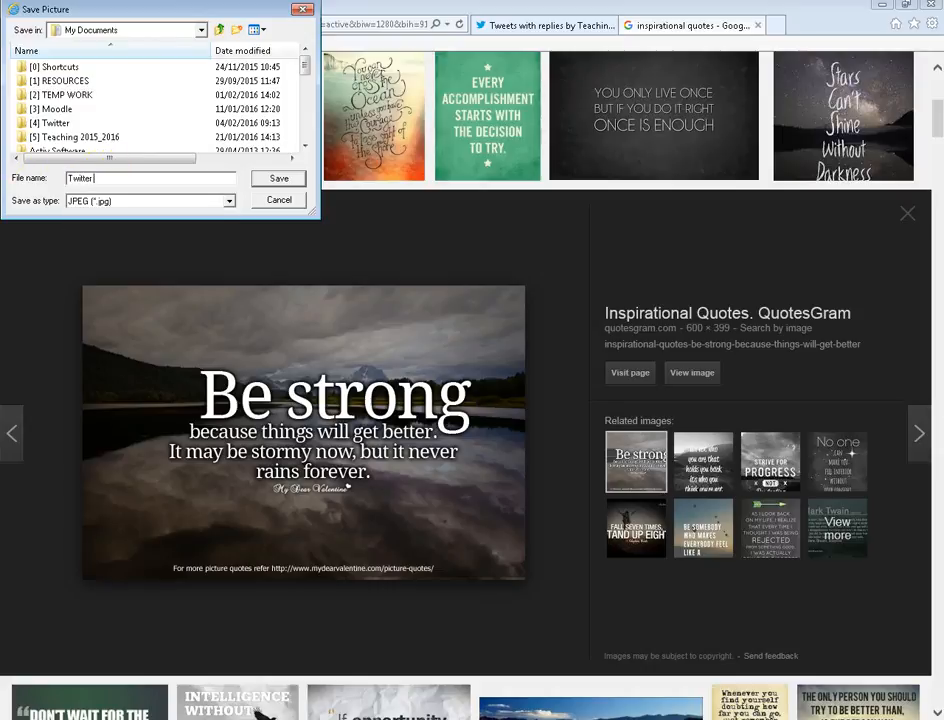
type("Quote")
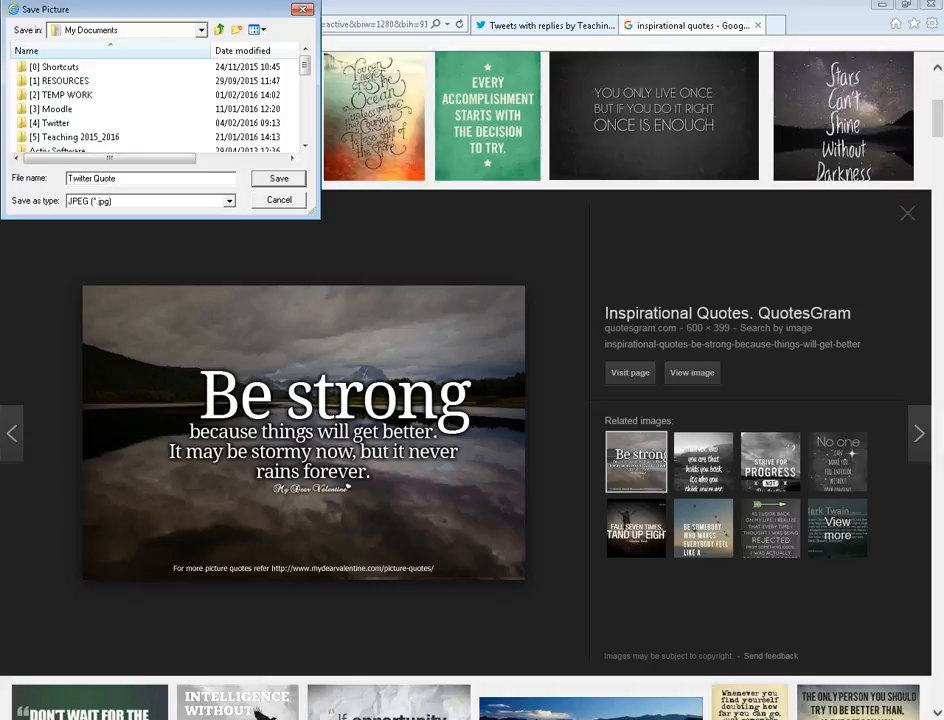
left_click(280, 200)
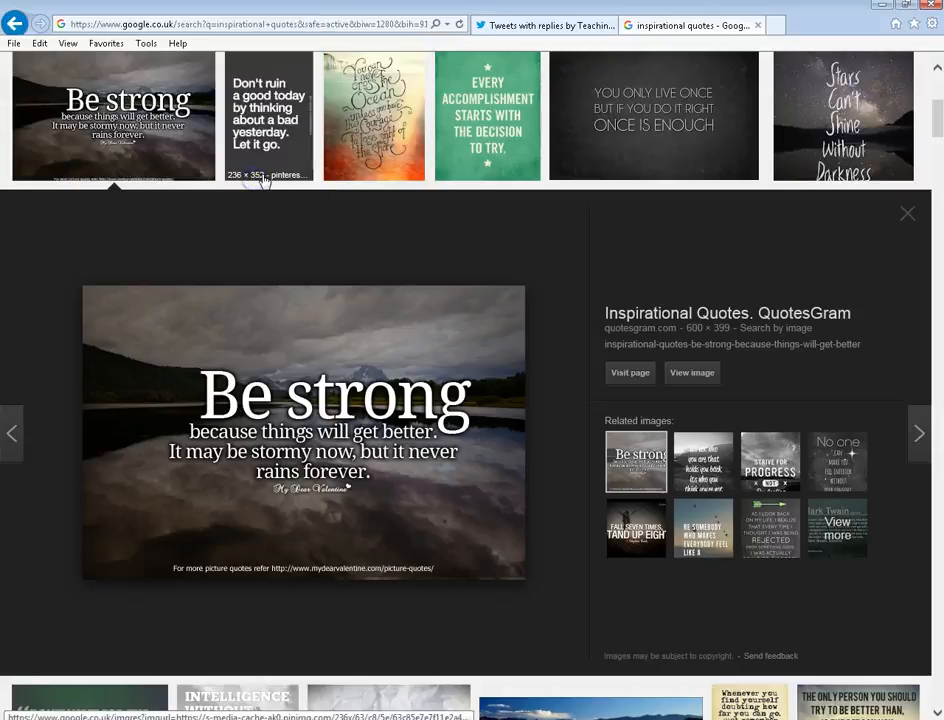
left_click(544, 24)
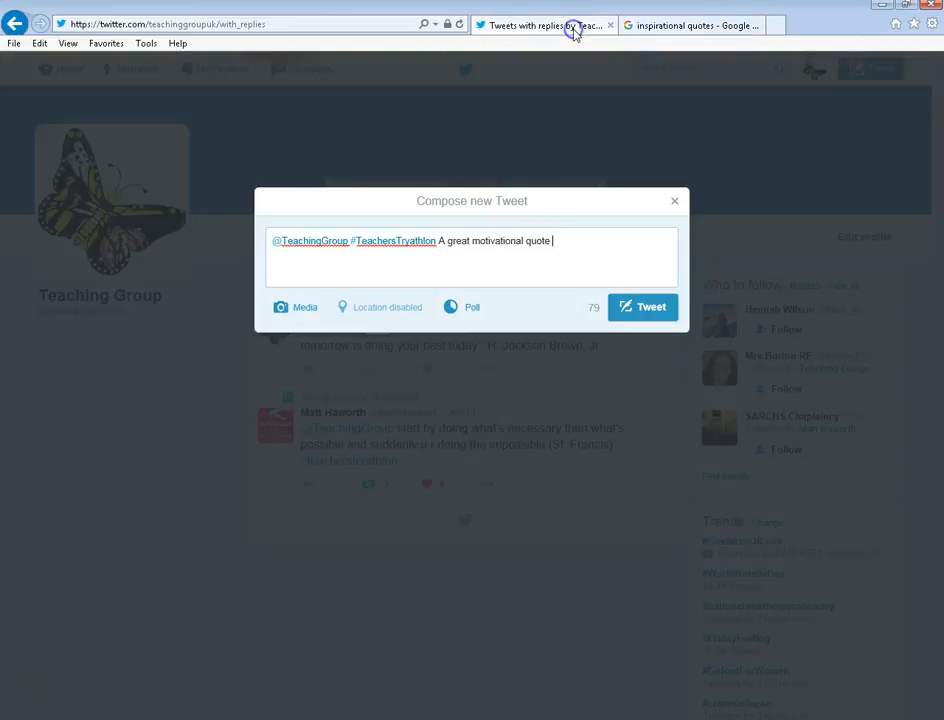
mouse_move(304, 308)
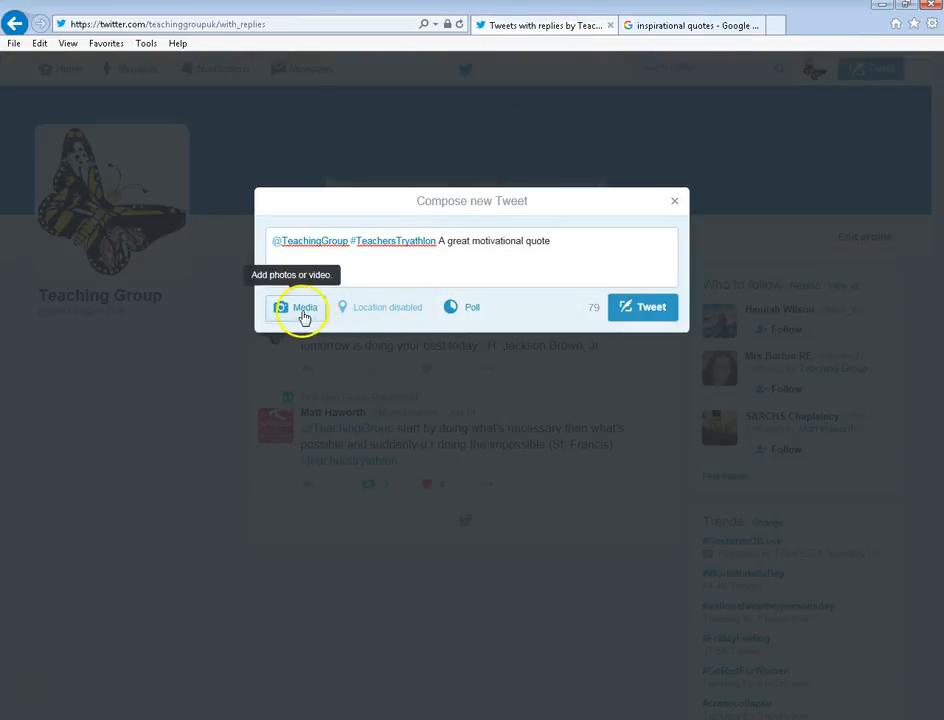
Attach the saved Twitter Quote image to the draft tweet
left_click(304, 308)
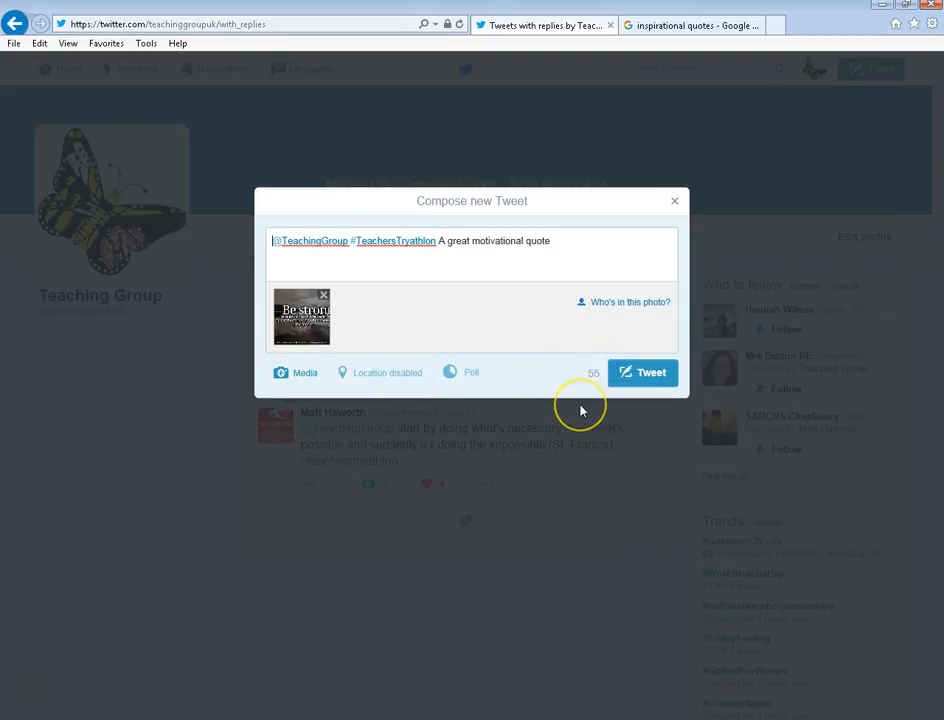
mouse_move(644, 372)
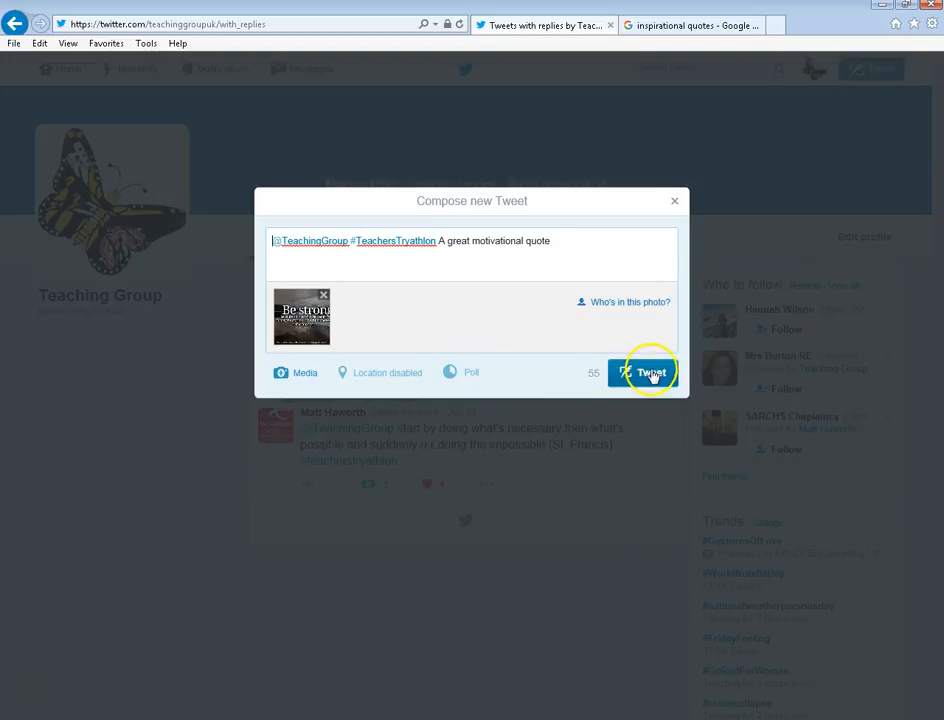
Post the tweet with the Be strong image to the Teaching Group feed
left_click(644, 372)
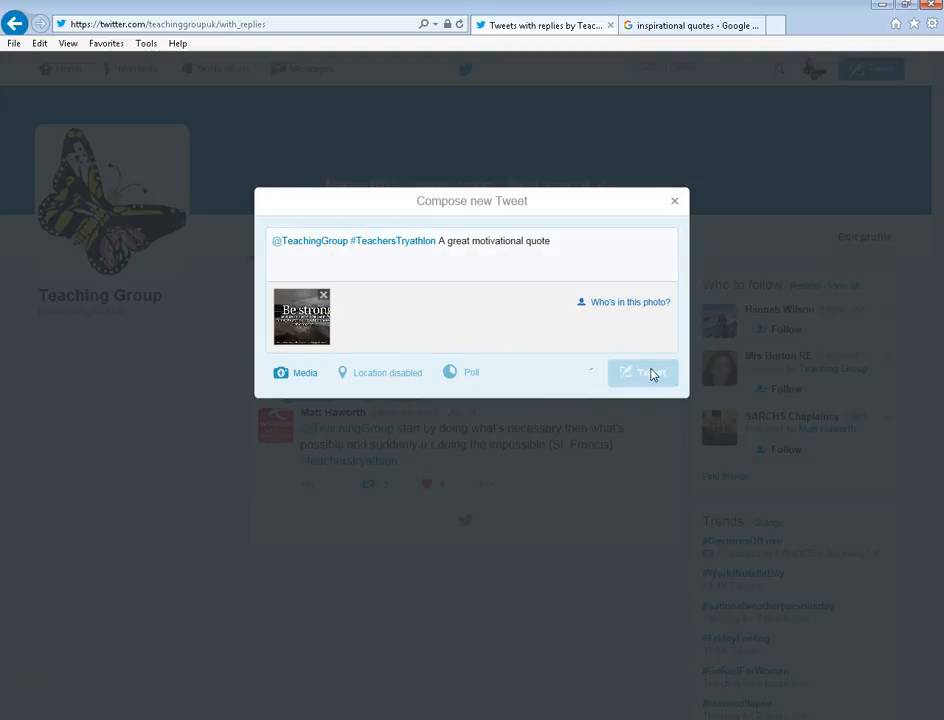
left_click(642, 372)
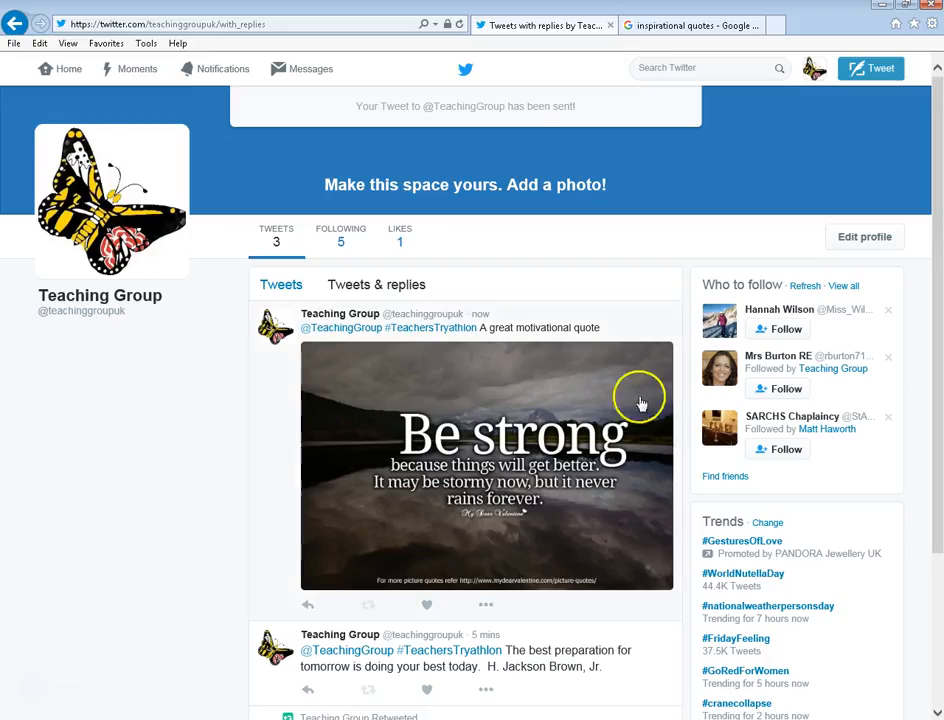